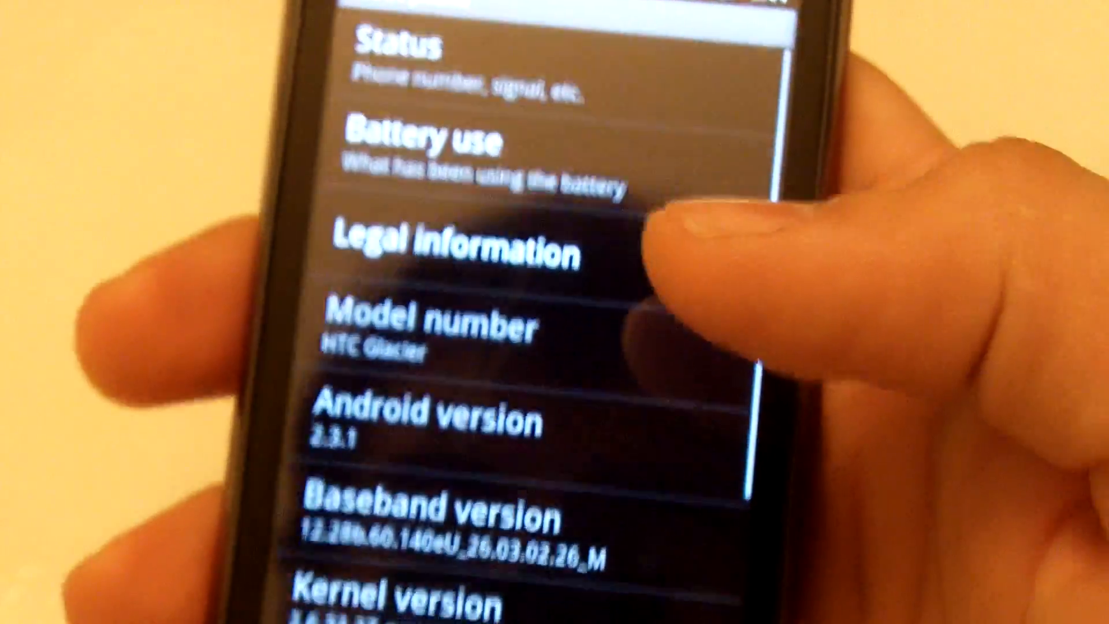
Scroll down the Settings list and go into CyanogenMod settings
scroll("down", 3)
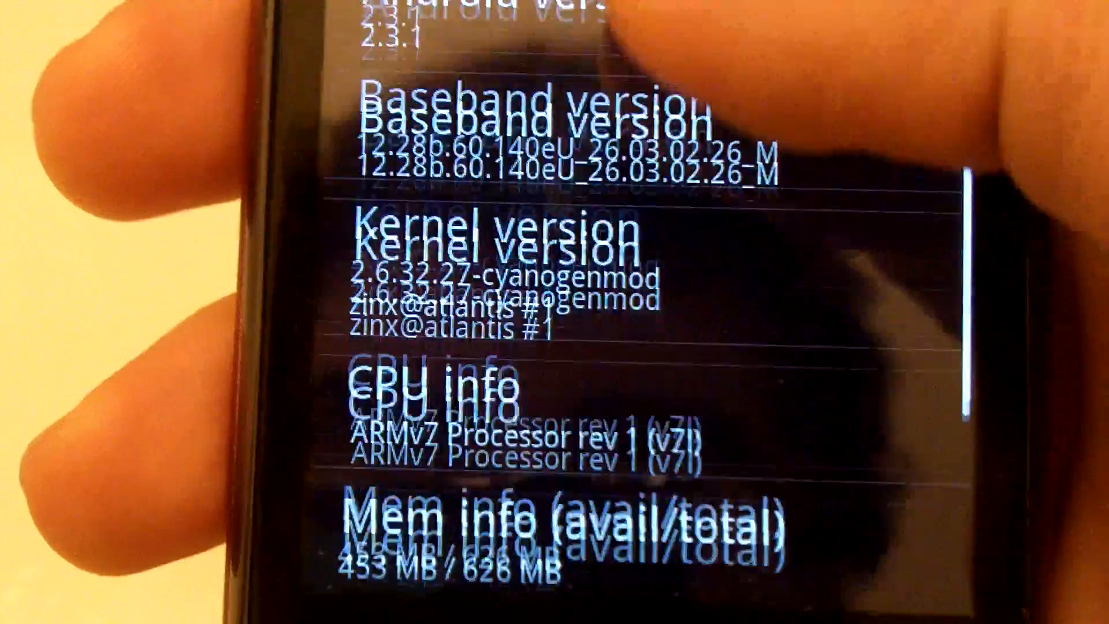
scroll("down", 3)
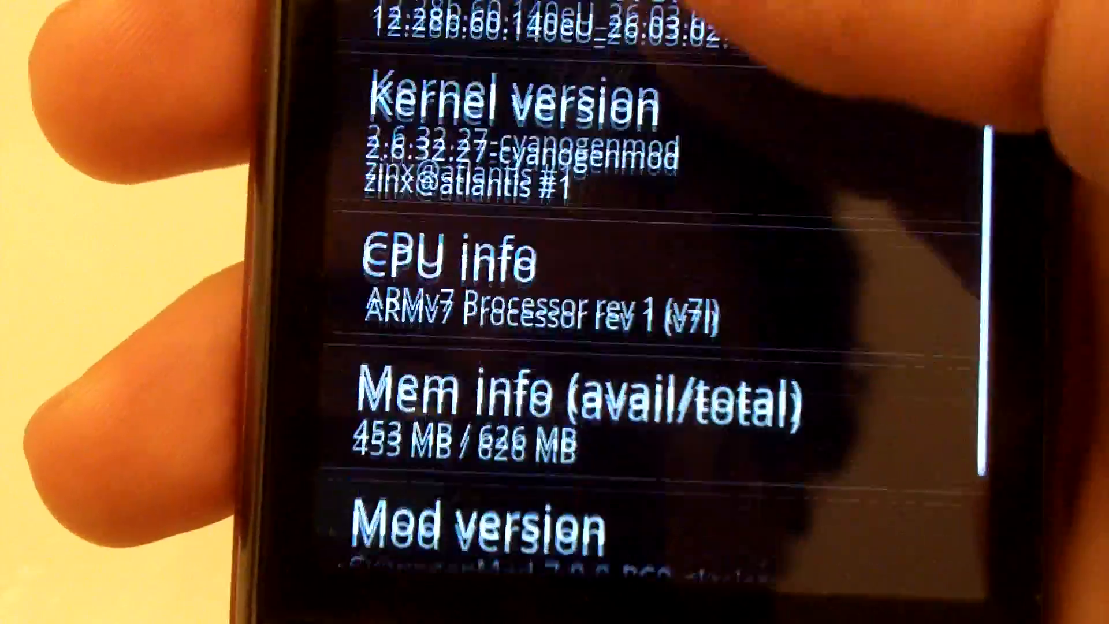
scroll("down", 3)
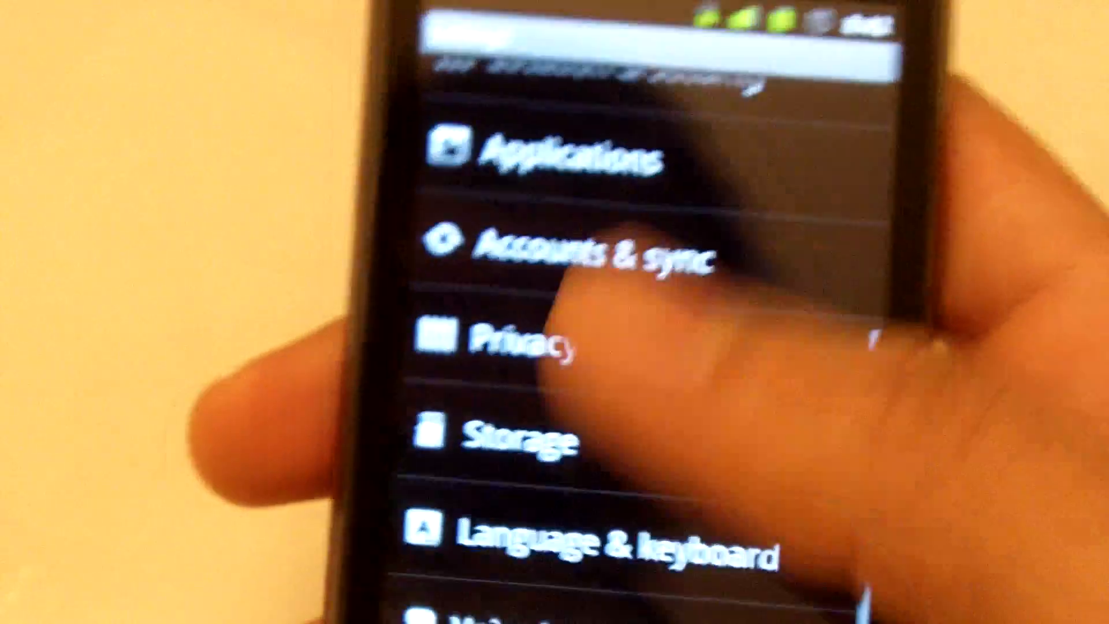
scroll("down", 3)
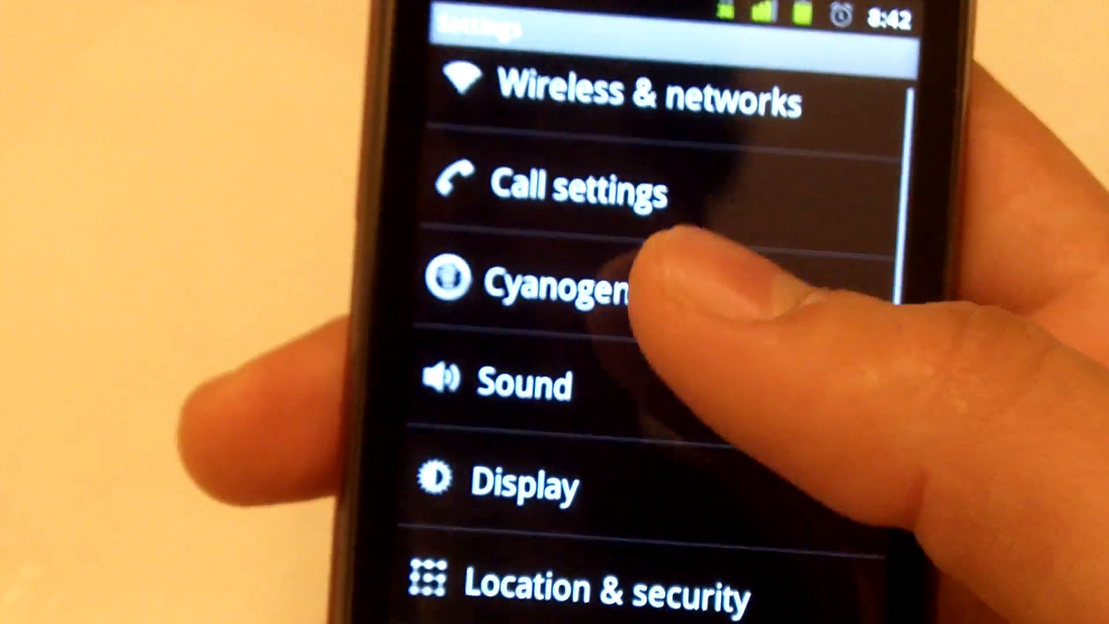
left_click(559, 287)
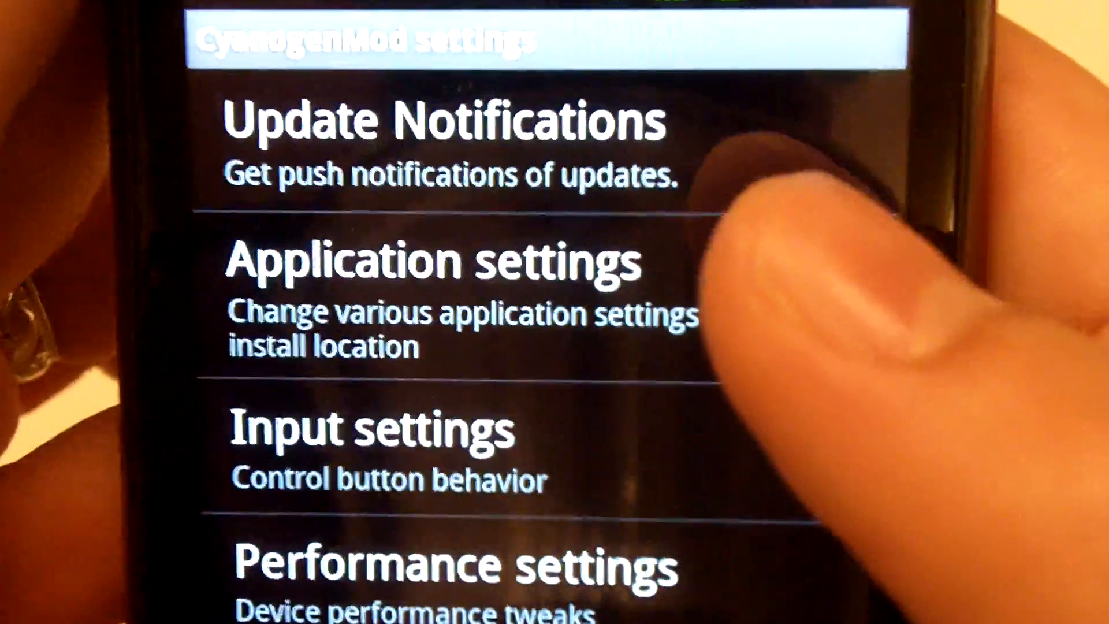
Browse the CyanogenMod input, lockscreen, performance and user interface options
scroll("down", 3)
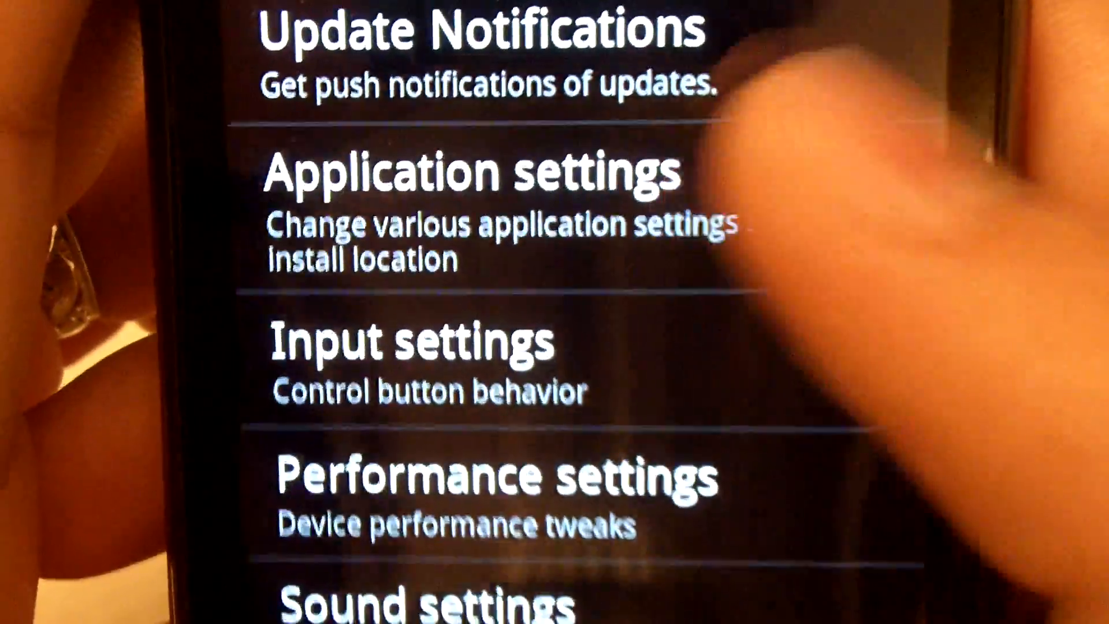
left_click(474, 173)
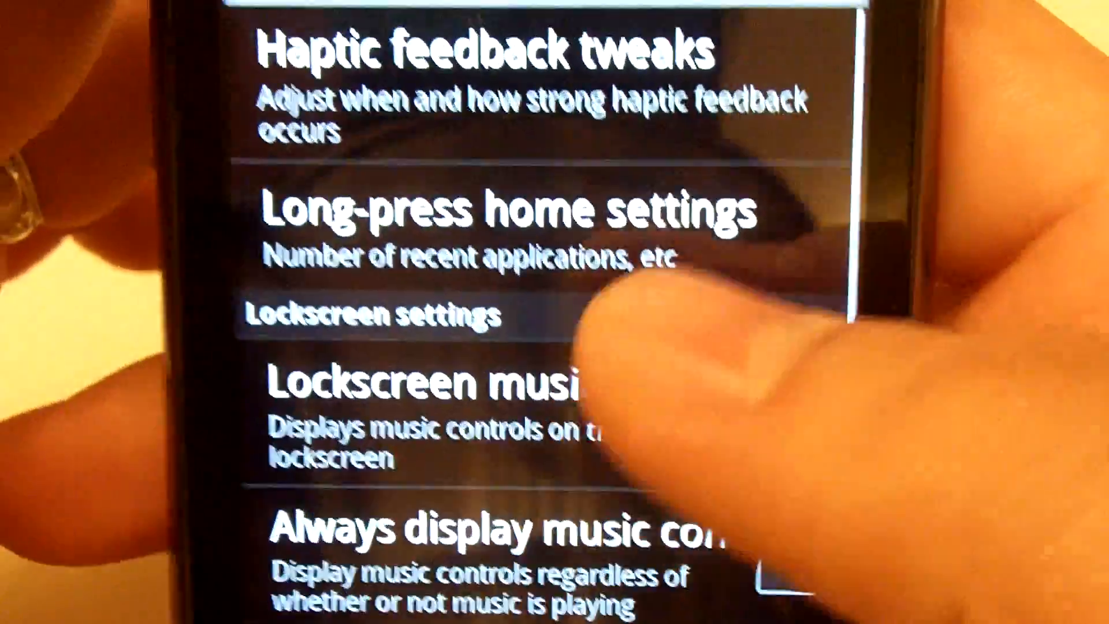
scroll("down", 3)
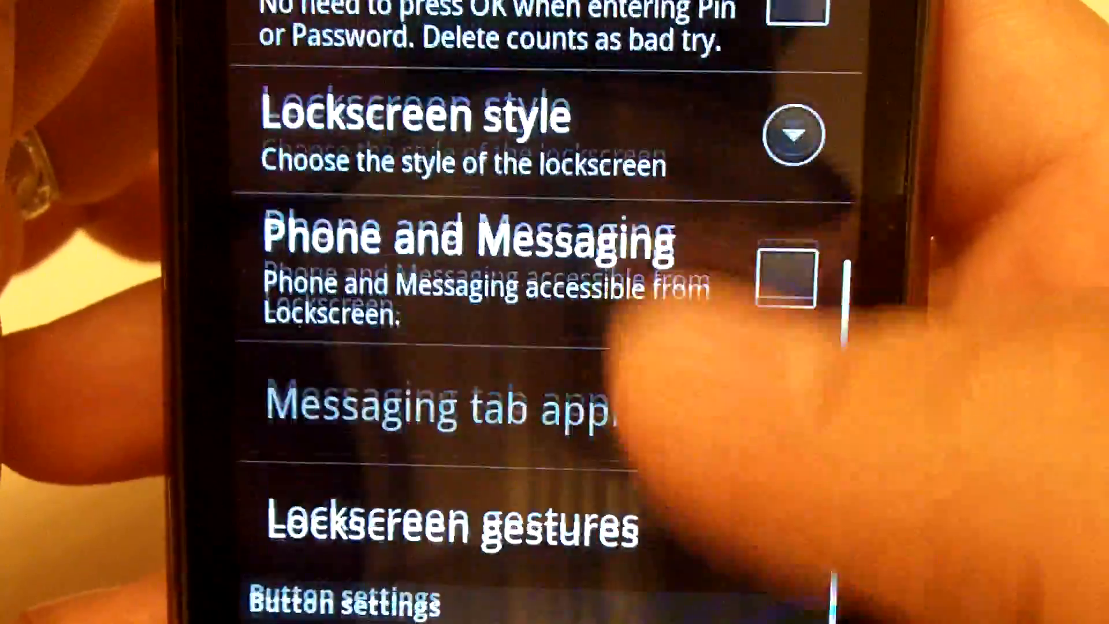
scroll("down", 3)
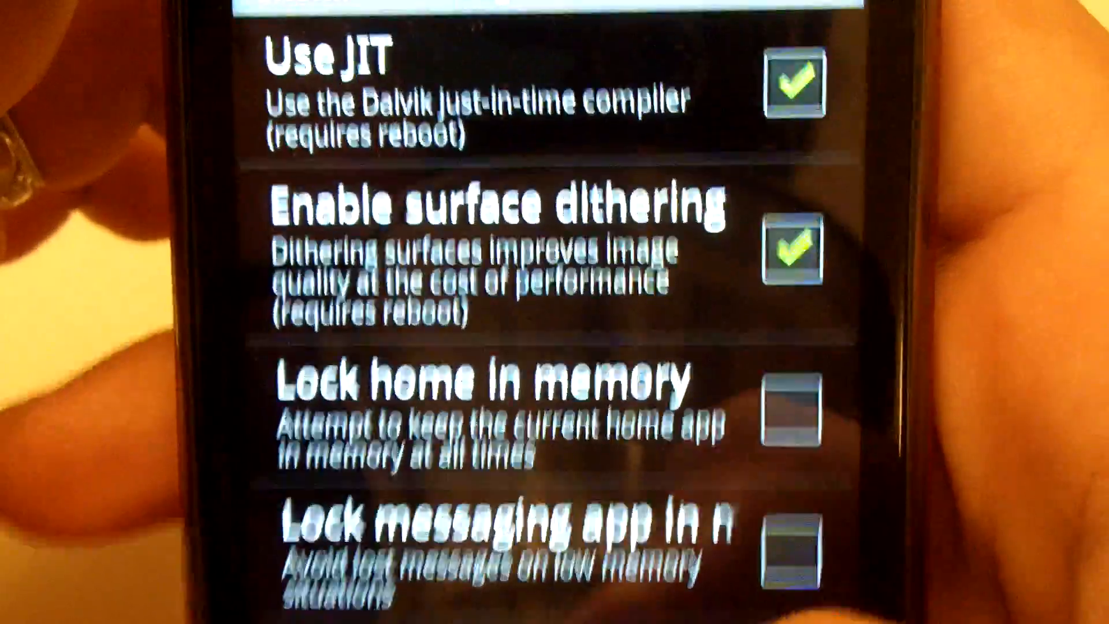
scroll("down", 3)
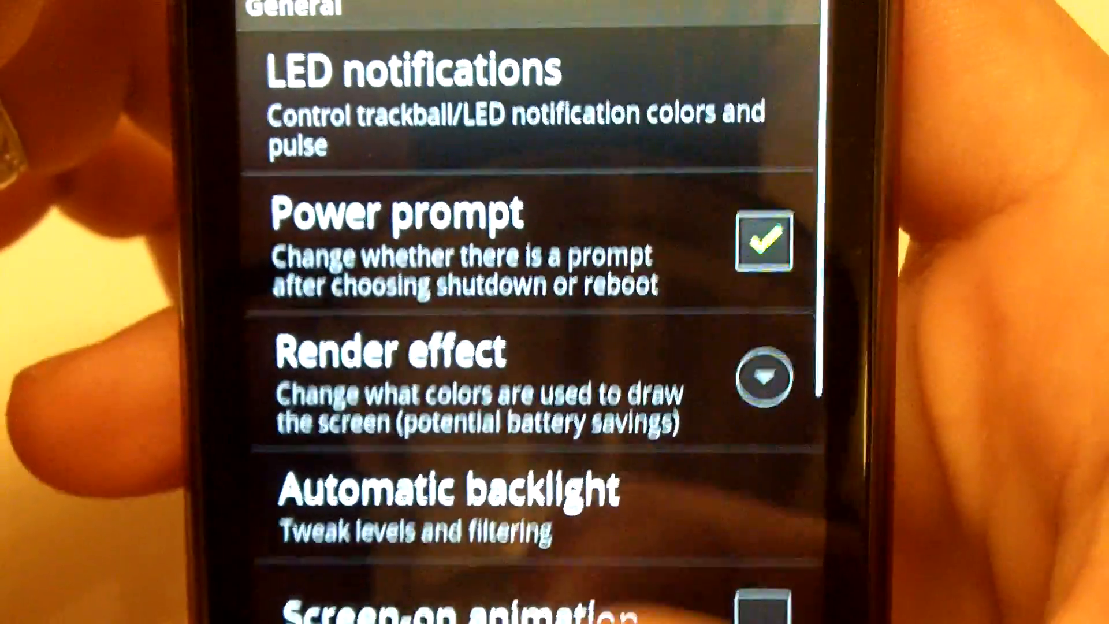
scroll("down", 3)
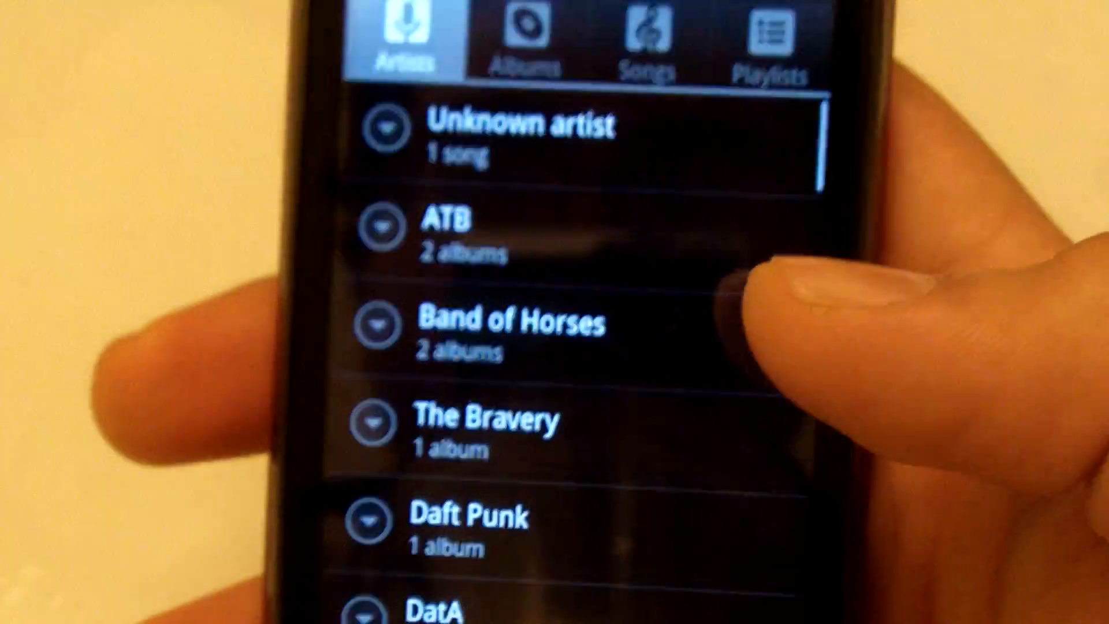
Scroll through the Music artist list, then the app drawer's installed apps
scroll("down", 3)
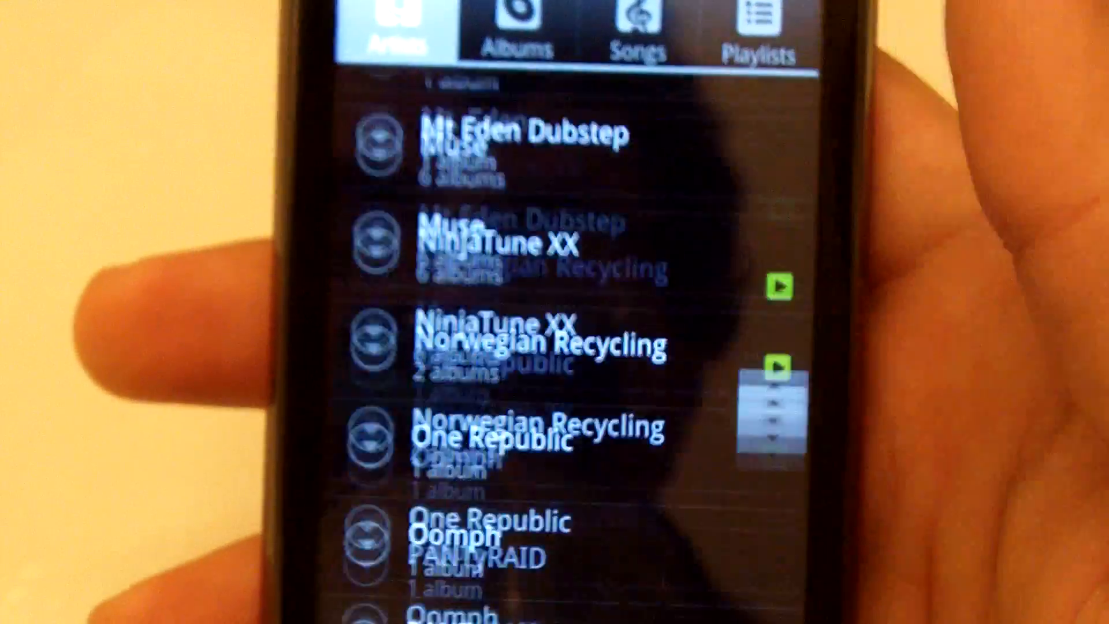
scroll("down", 3)
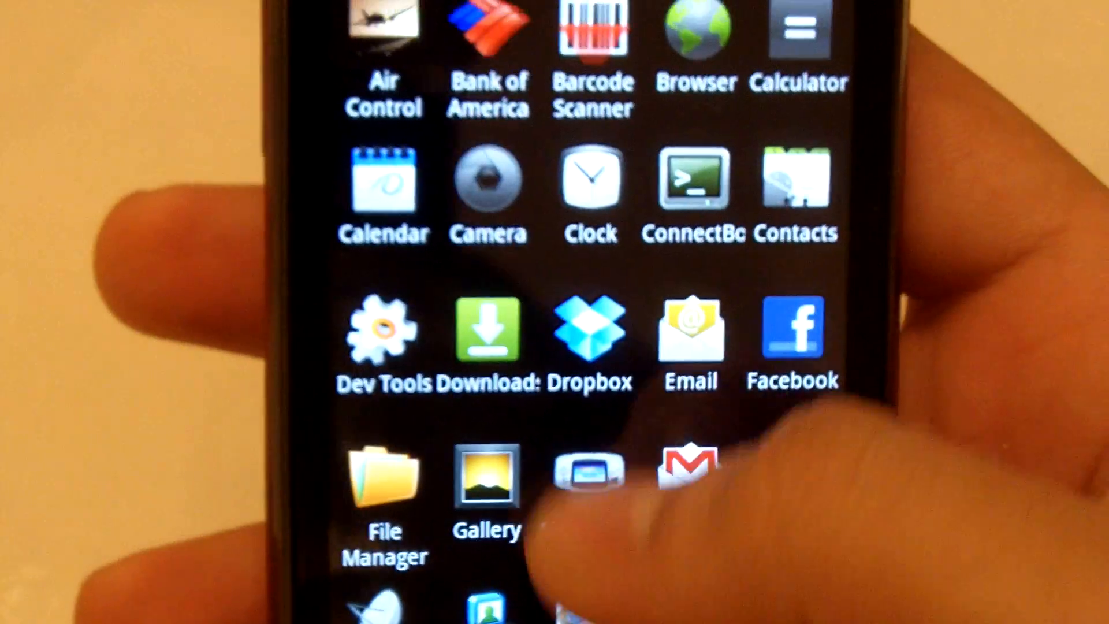
scroll("down", 3)
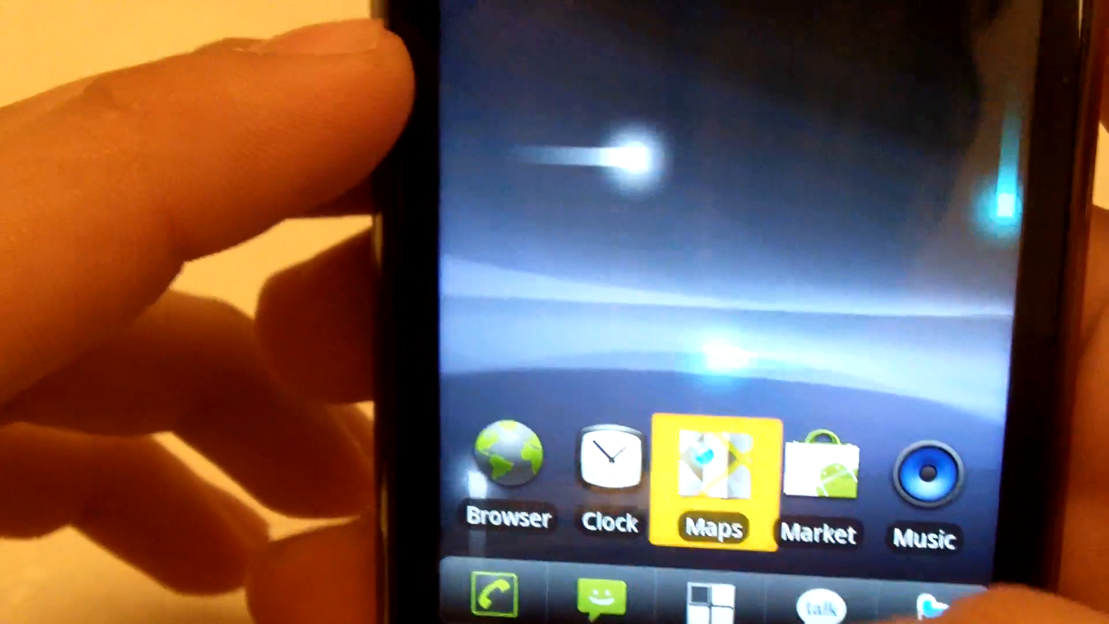
Launch Maps from the home dock and show the current location near Sugar Land
left_click(712, 467)
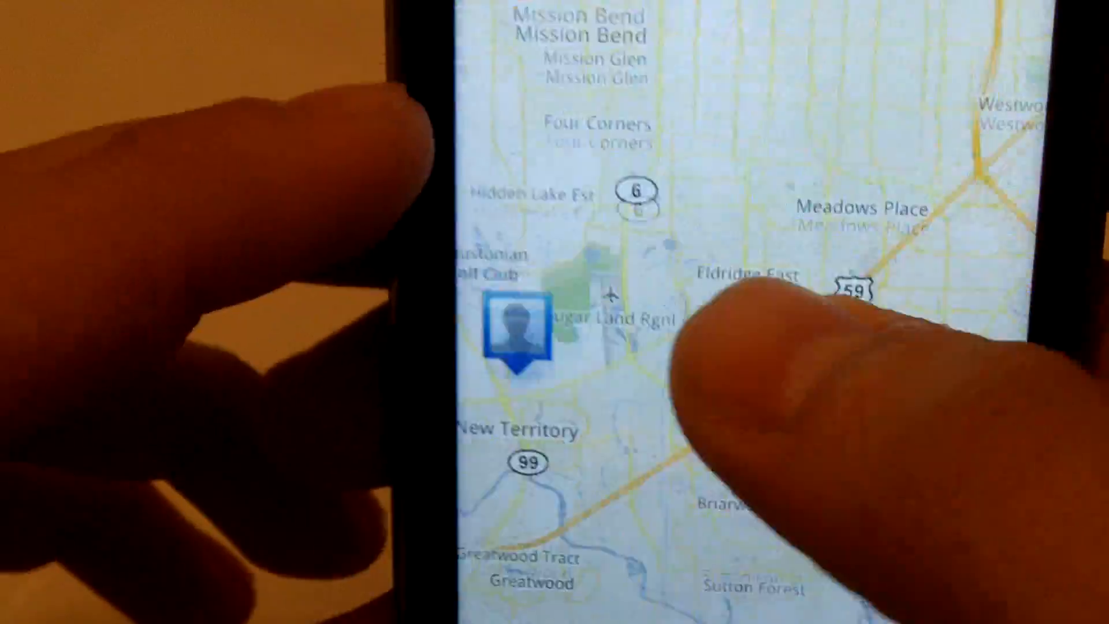
left_click(519, 326)
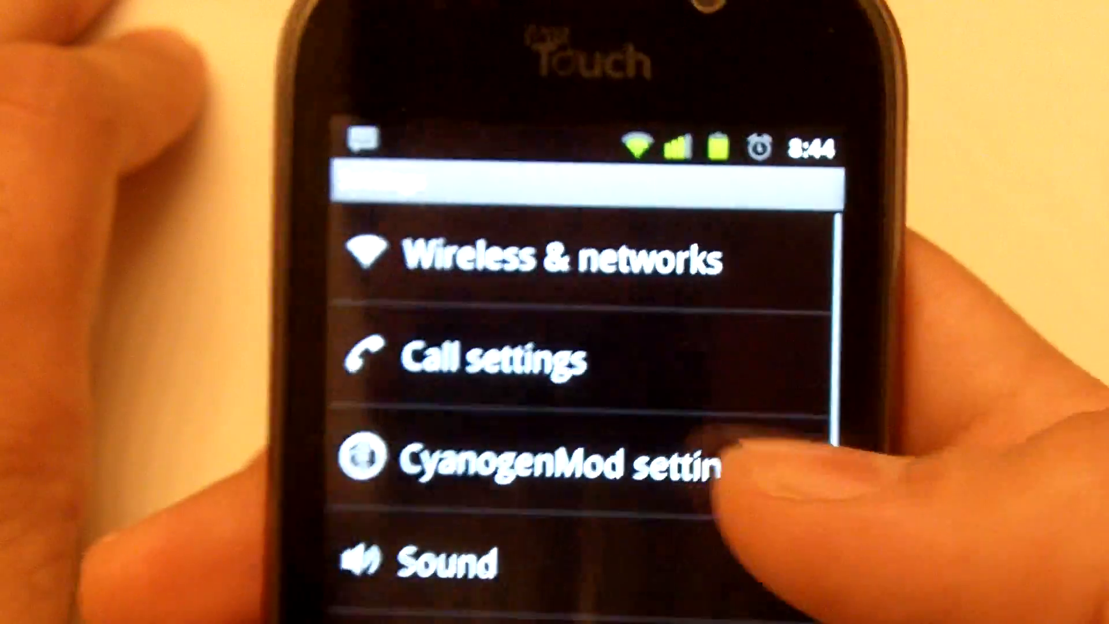
View the battery use history graph showing about 12h 51m on battery
scroll("down", 3)
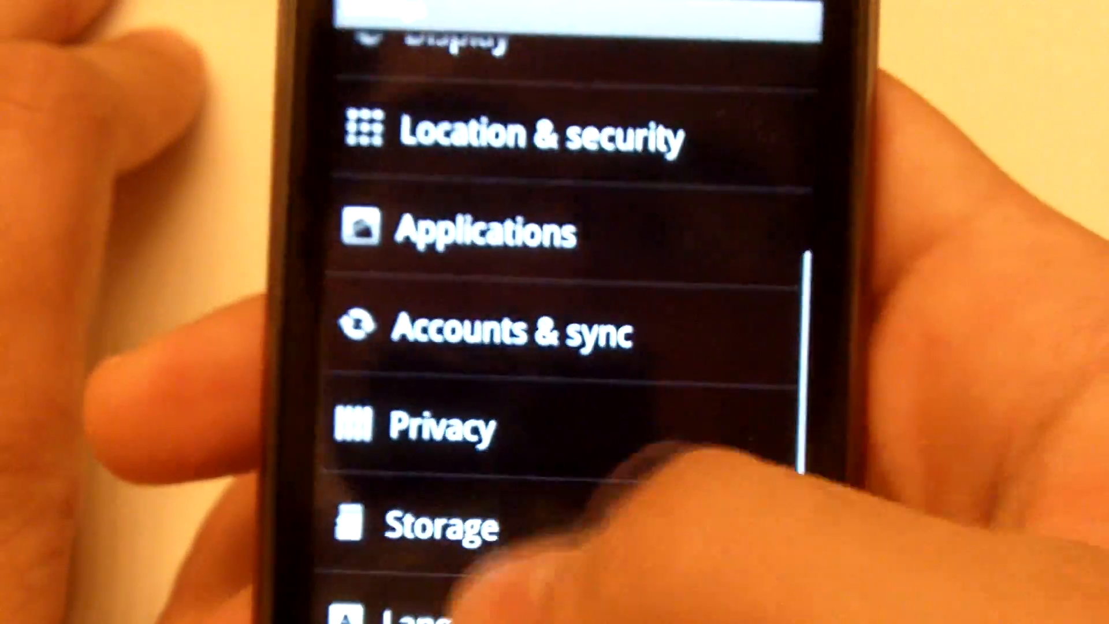
scroll("down", 3)
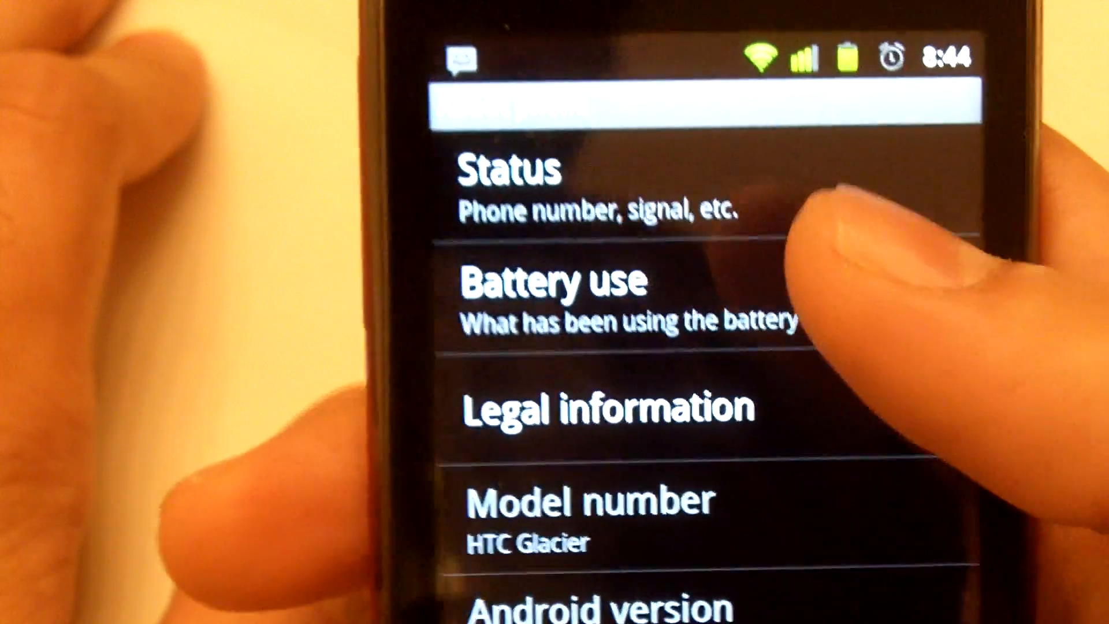
left_click(556, 297)
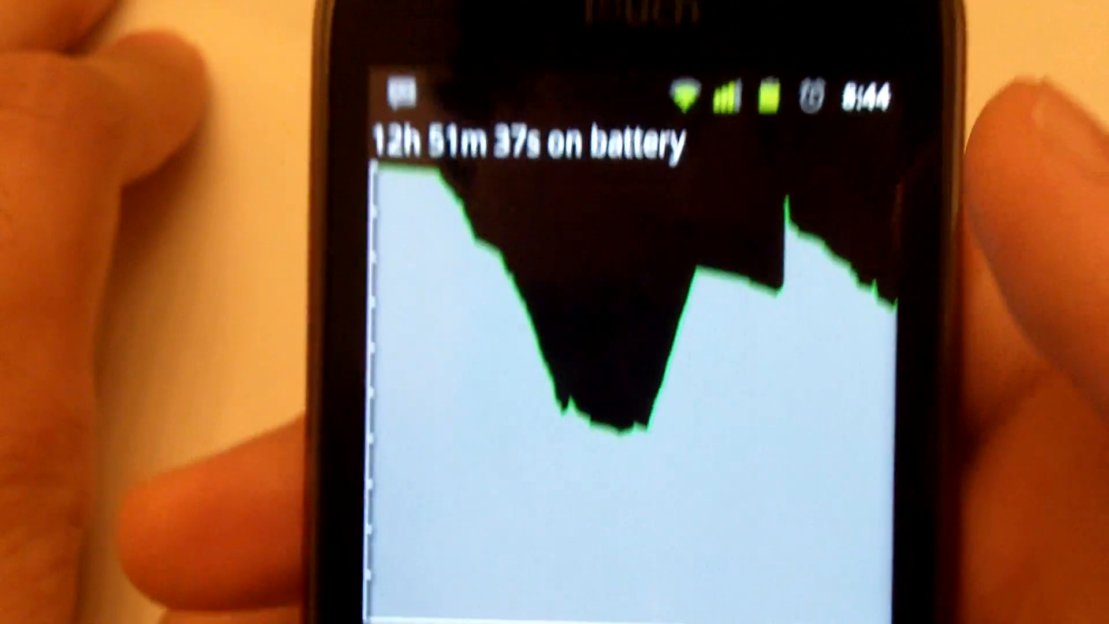
scroll("down", 3)
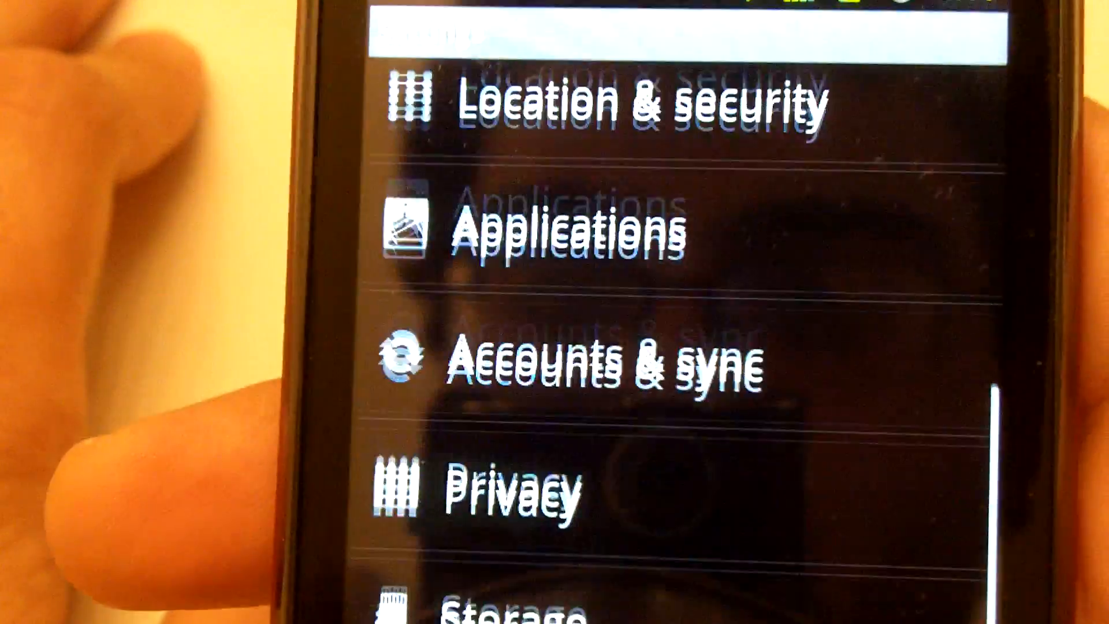
scroll("down", 3)
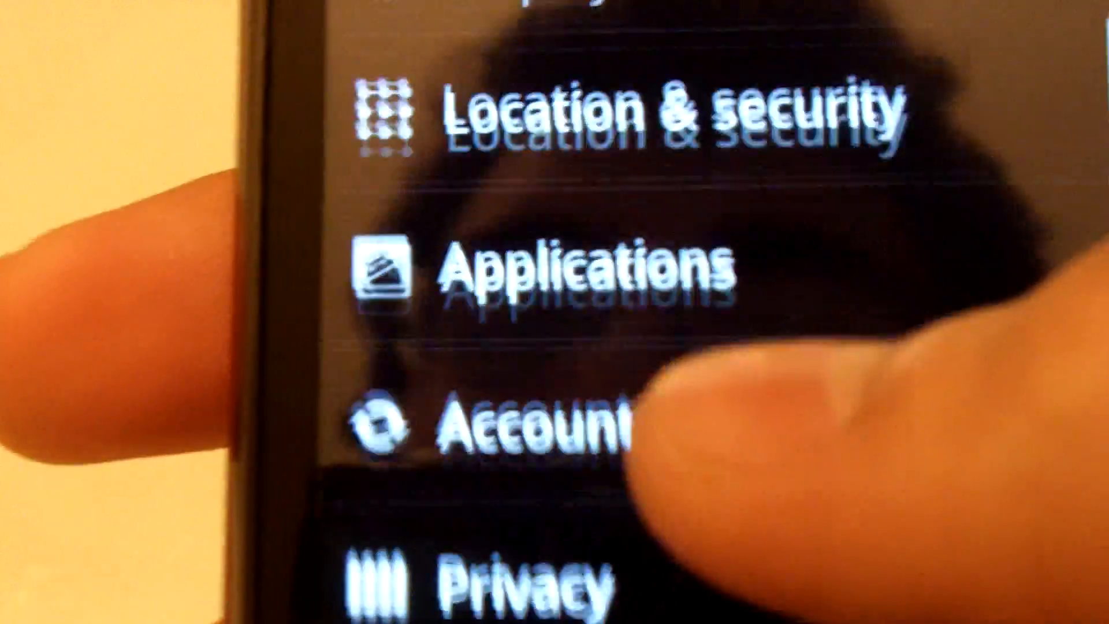
scroll("down", 3)
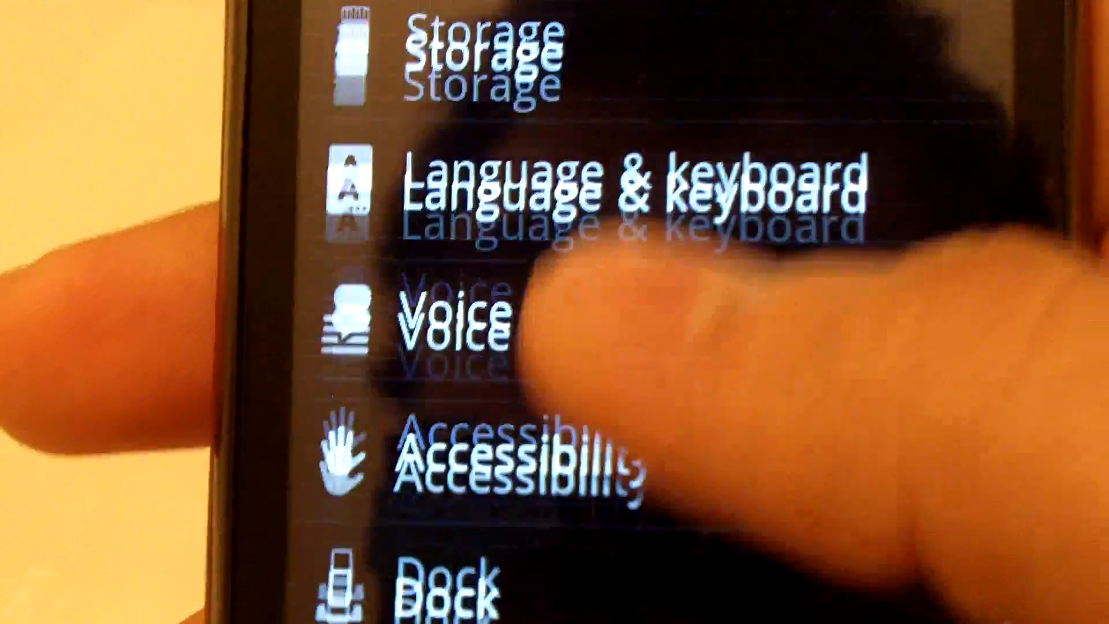
scroll("down", 3)
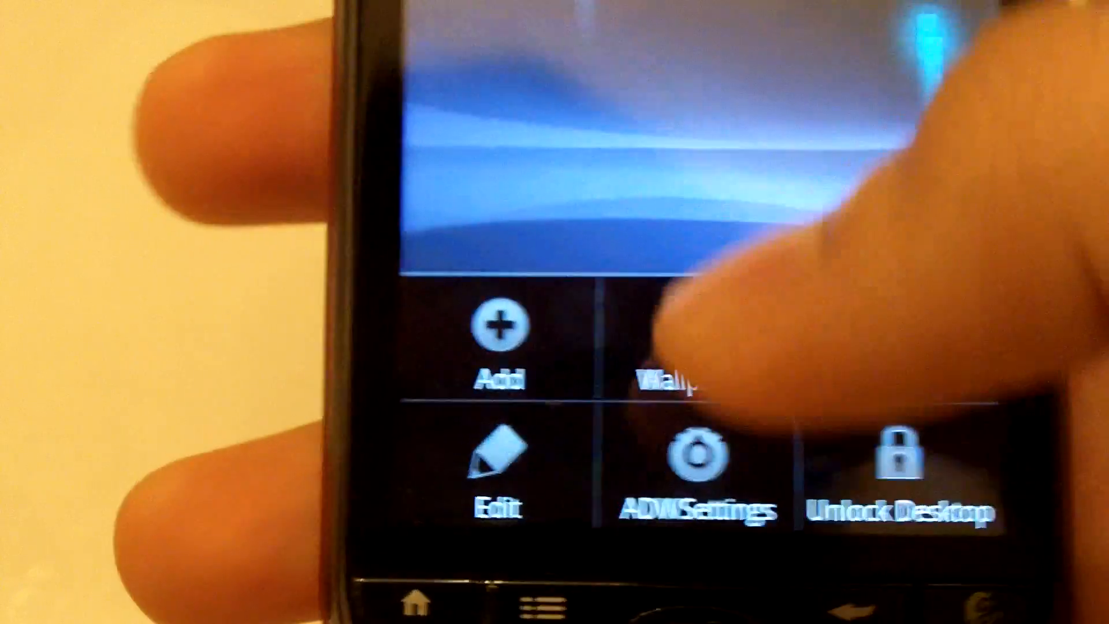
Return to CyanogenMod user interface settings with screen-on/off animation options
left_click(712, 463)
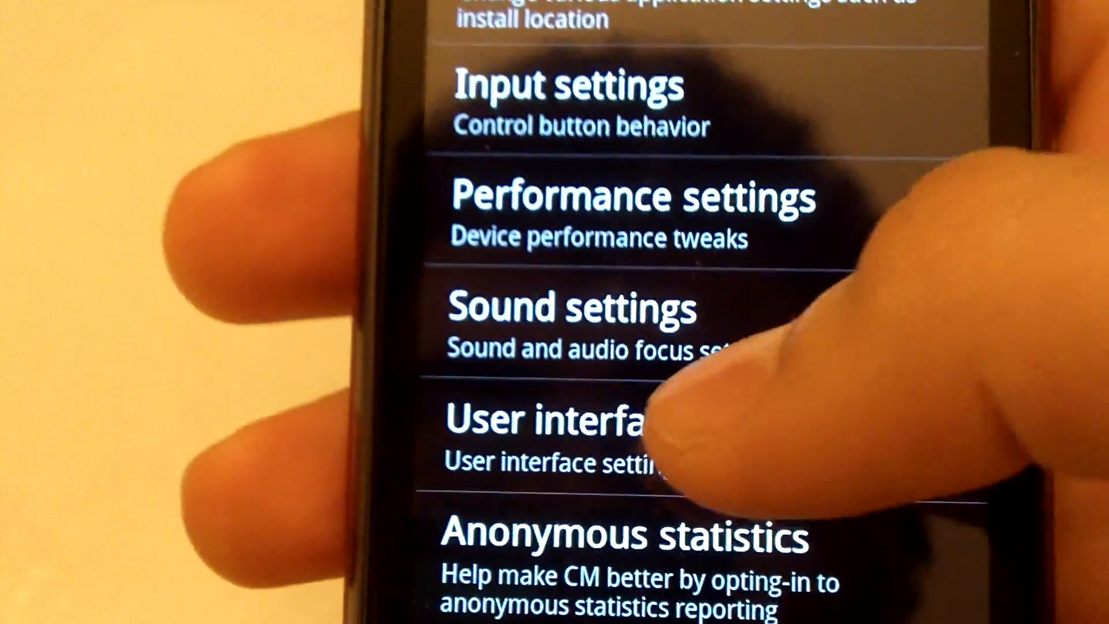
left_click(552, 424)
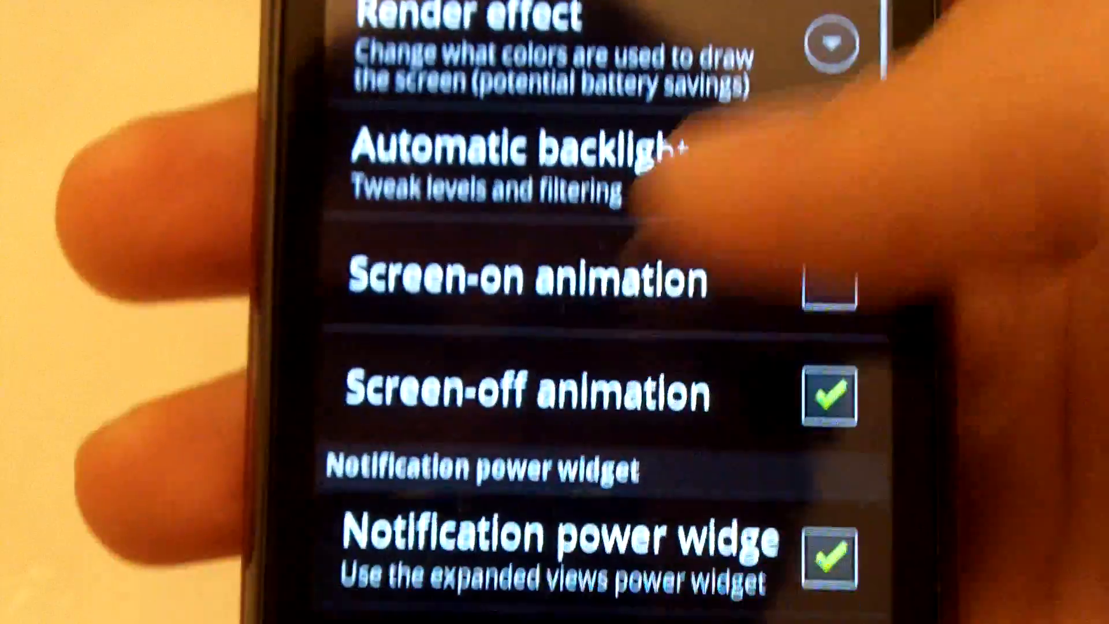